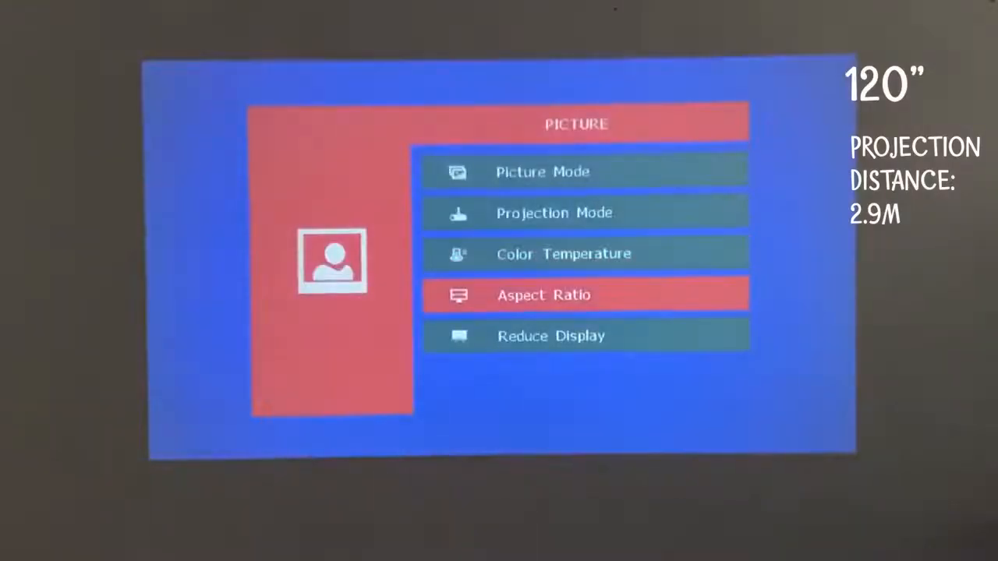
Move the Picture menu highlight from Aspect Ratio down to Reduce Display
{"action": "key", "text": "Down"}
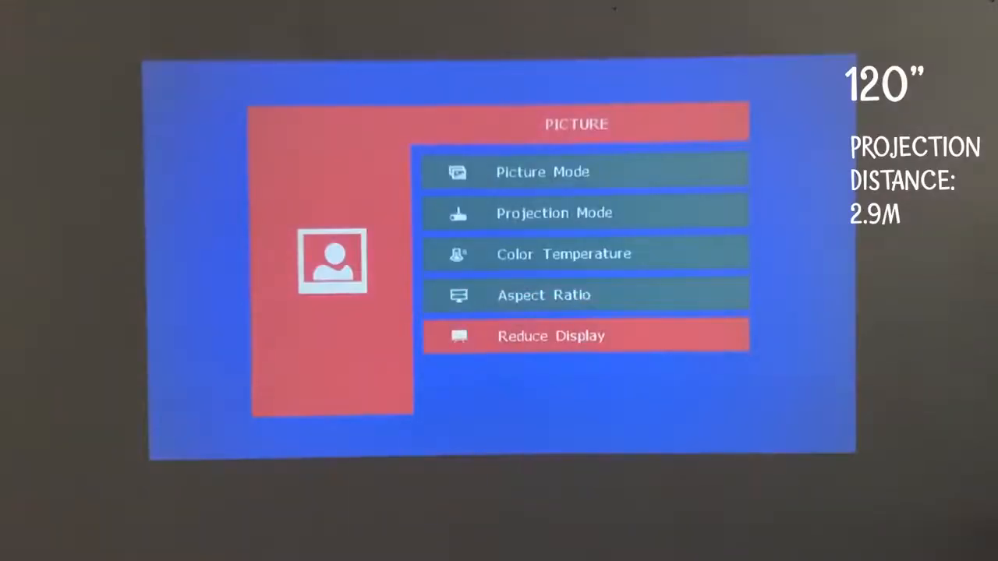